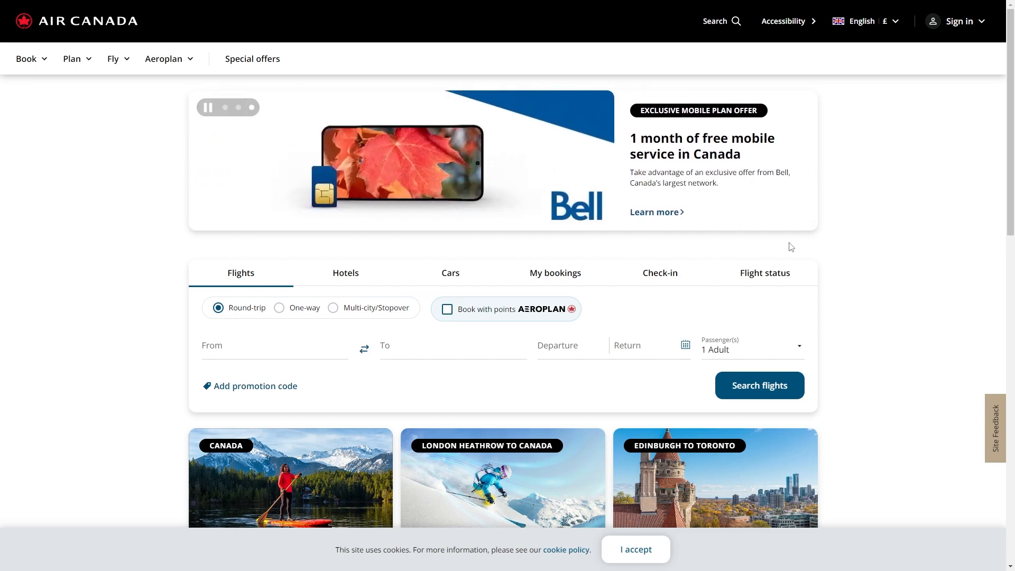
pyautogui.moveTo(51, 36)
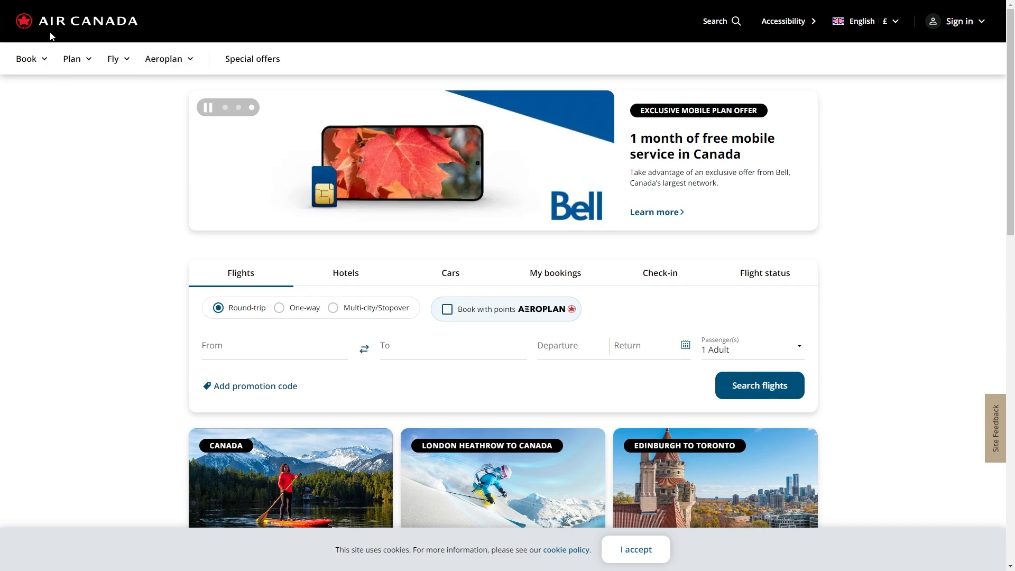
pyautogui.moveTo(161, 122)
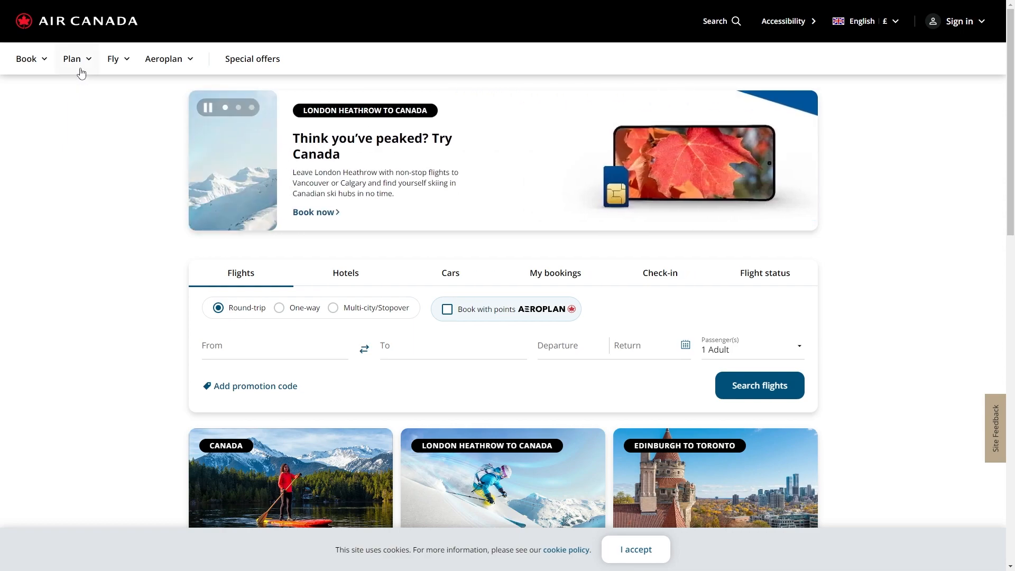
# Step: Open the Plan menu listing baggage, check-in and travel requirement topics
pyautogui.click(72, 58)
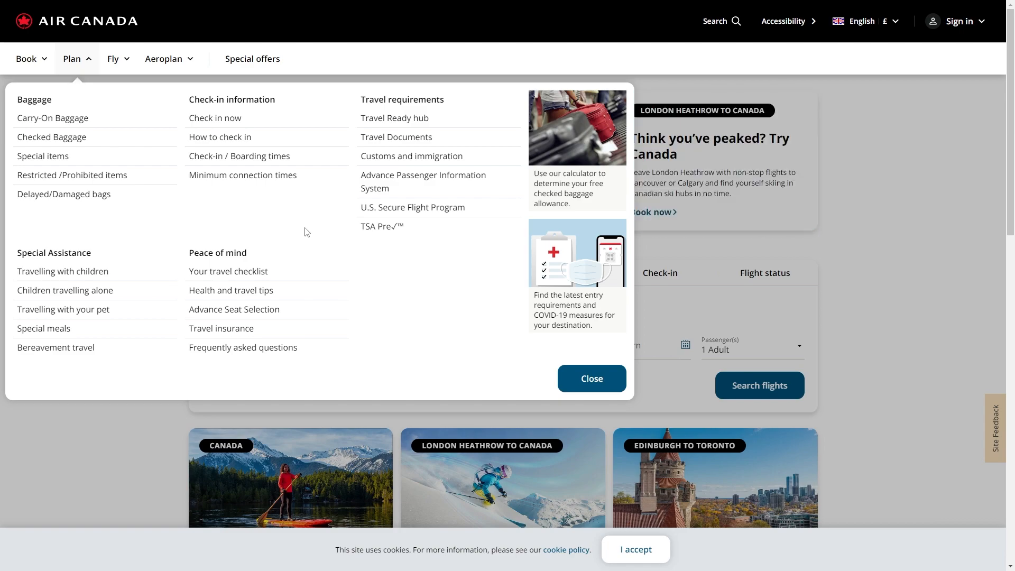
pyautogui.moveTo(72, 175)
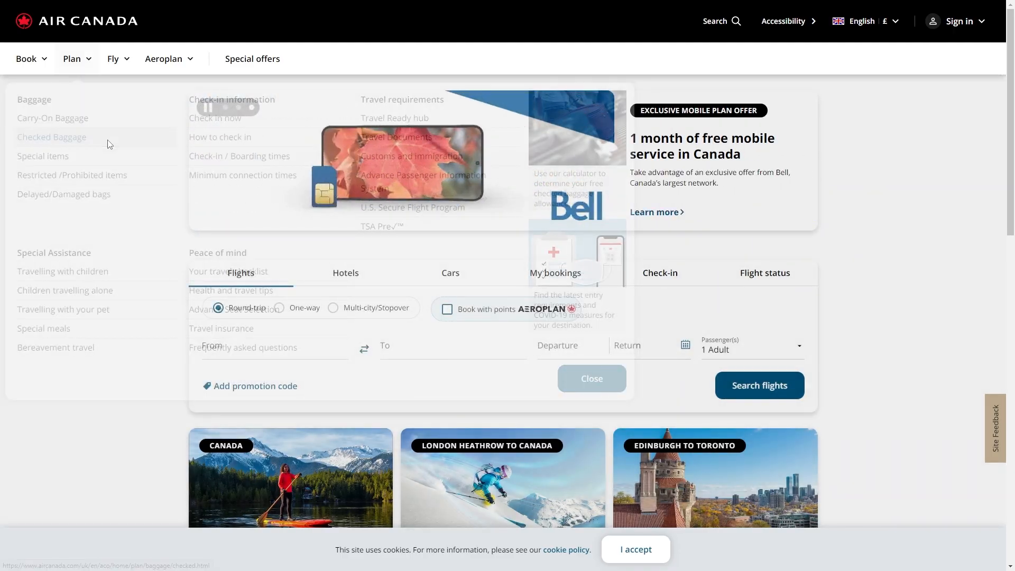
# Step: Review the Checked Baggage page's allowance calculator and additional fee details
pyautogui.click(52, 137)
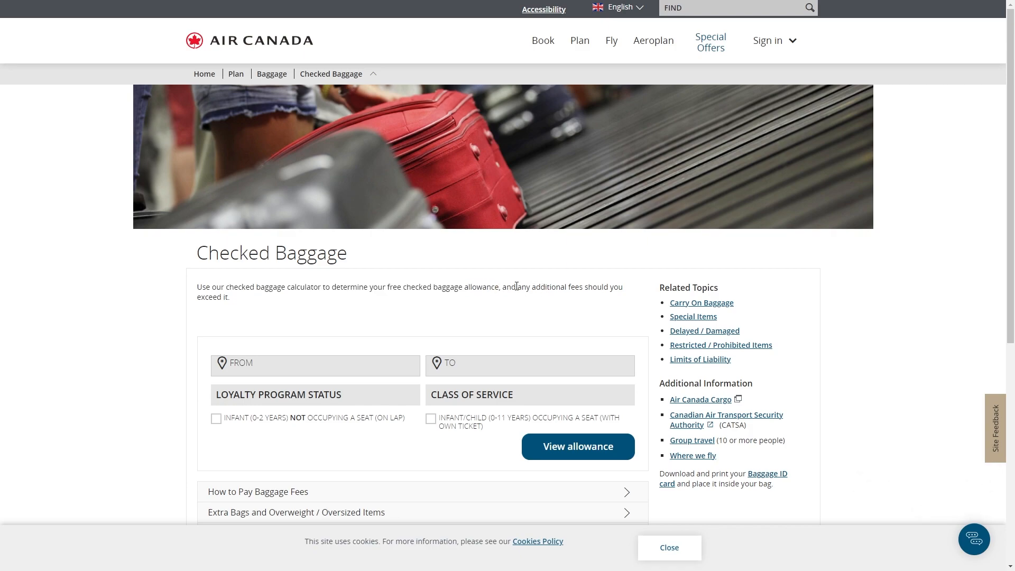
pyautogui.moveTo(515, 286); pyautogui.dragTo(620, 287)
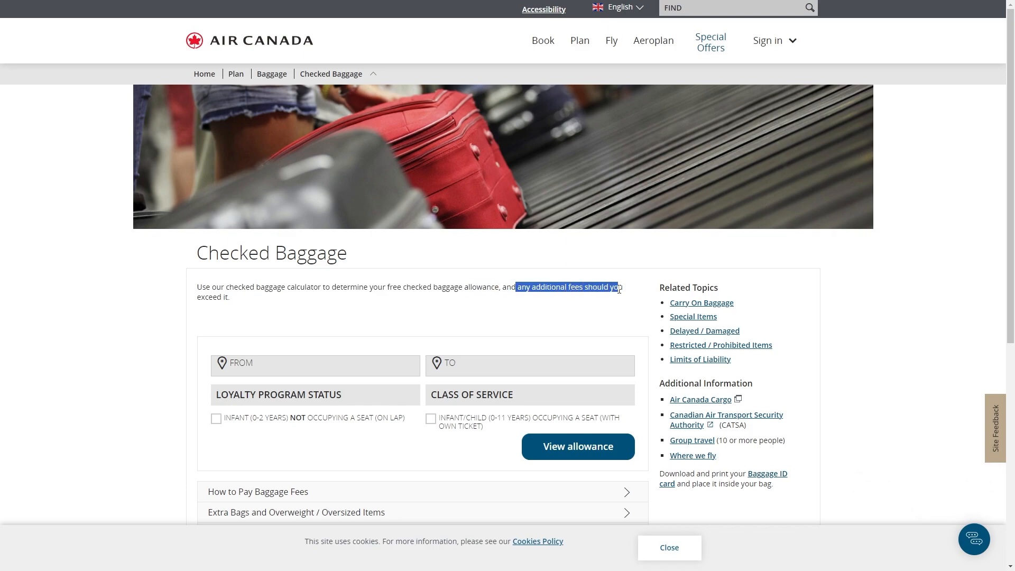
pyautogui.scroll(-3)
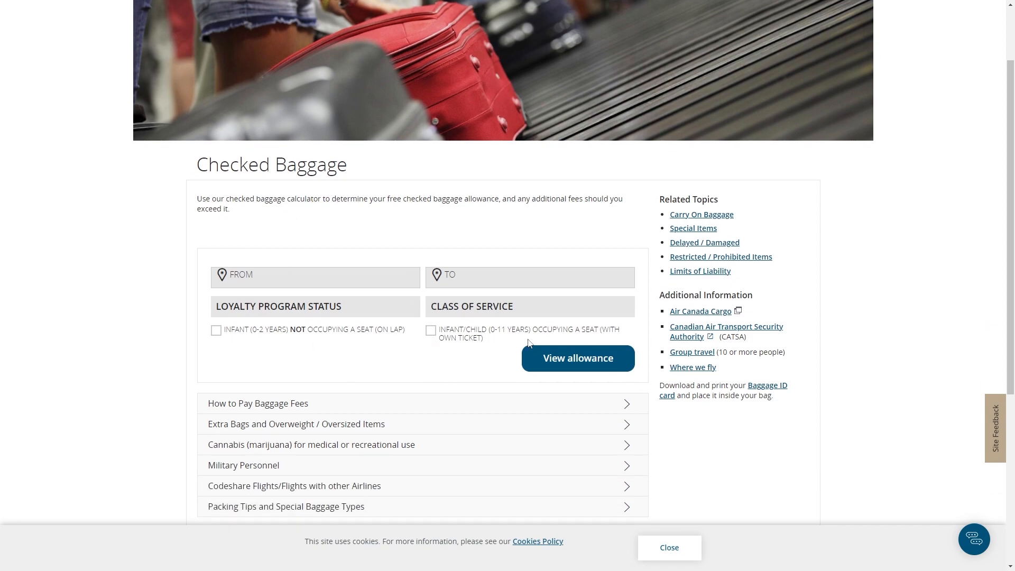
pyautogui.moveTo(16, 300)
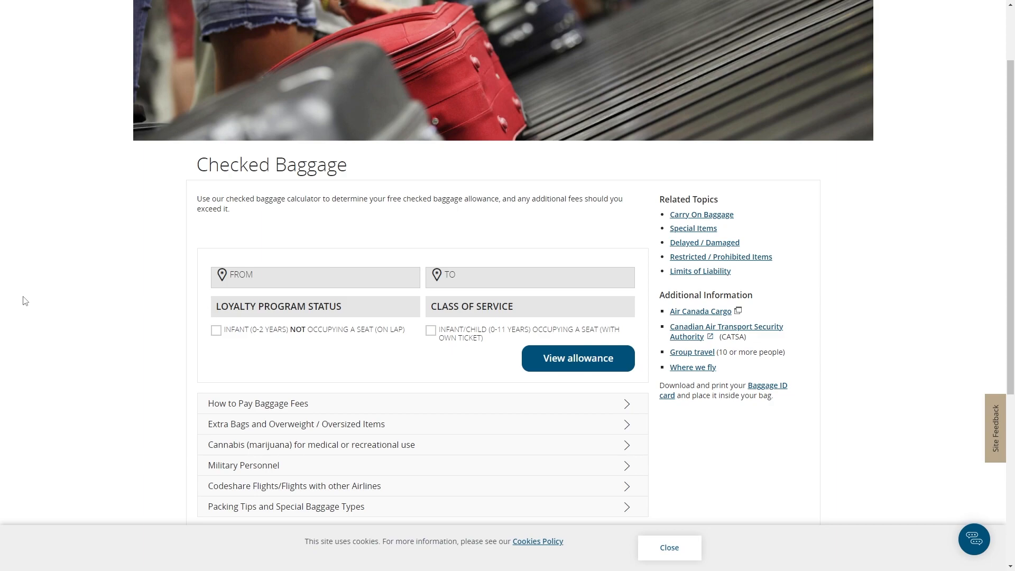
pyautogui.click(258, 403)
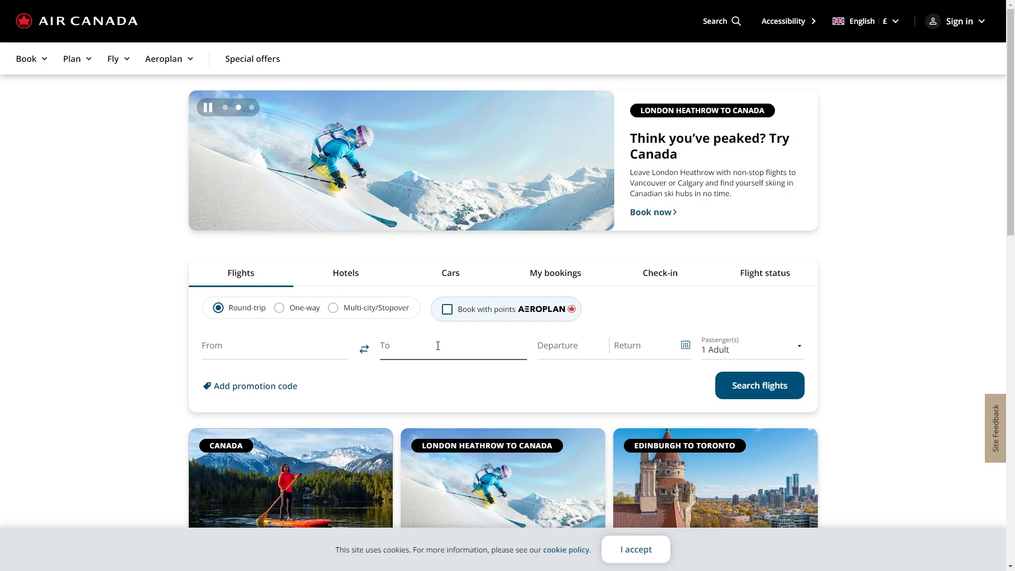
pyautogui.moveTo(76, 58)
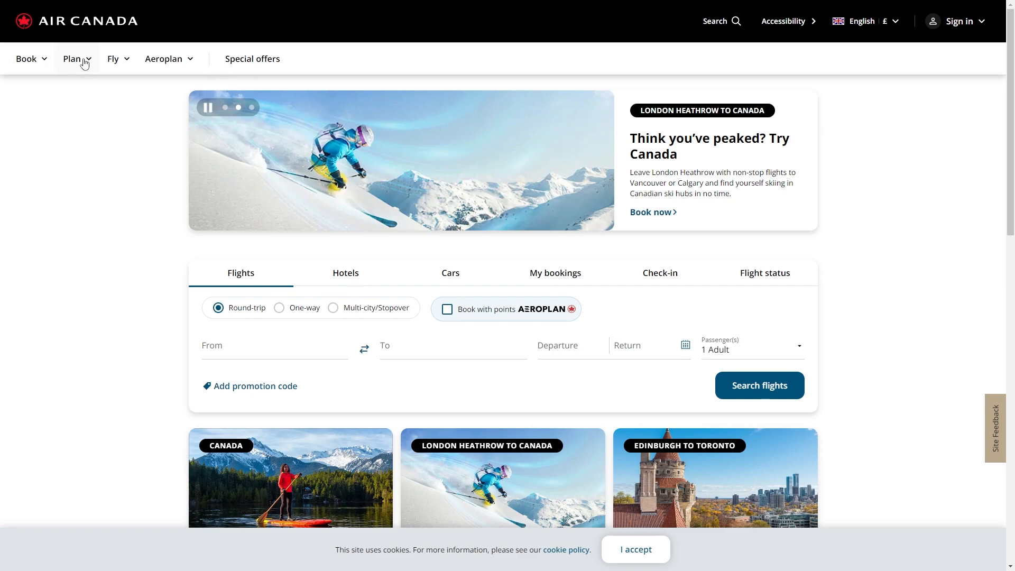
# Step: Reopen the Plan menu from the home page
pyautogui.click(73, 58)
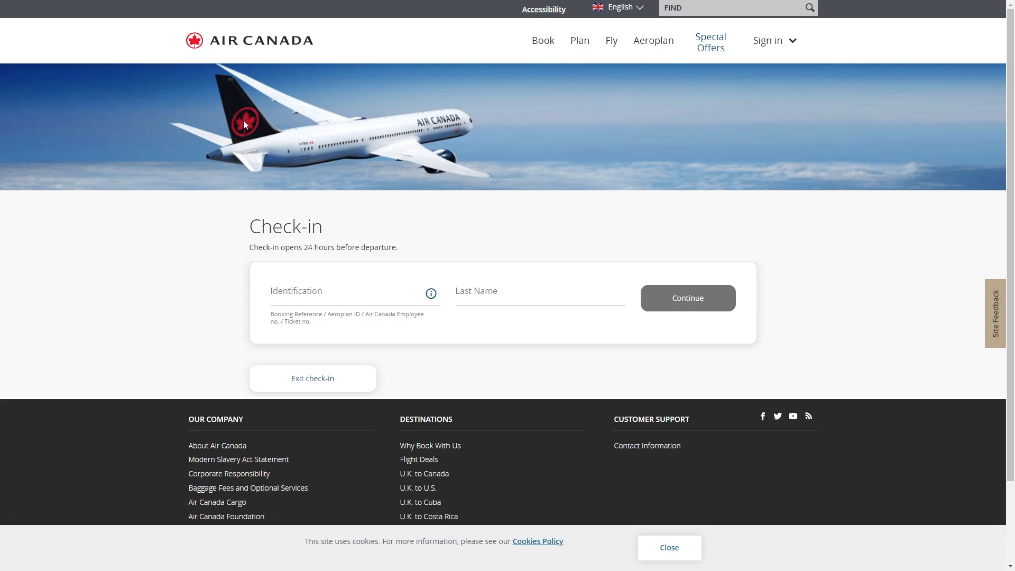
pyautogui.moveTo(380, 281)
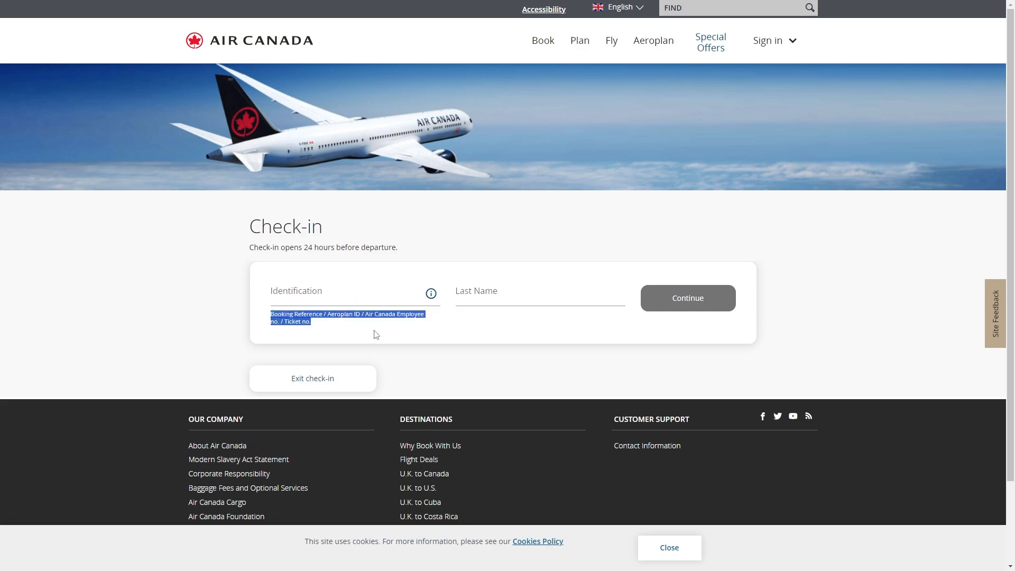
# Step: Select the Last Name field on the check-in form and attempt to continue
pyautogui.click(540, 295)
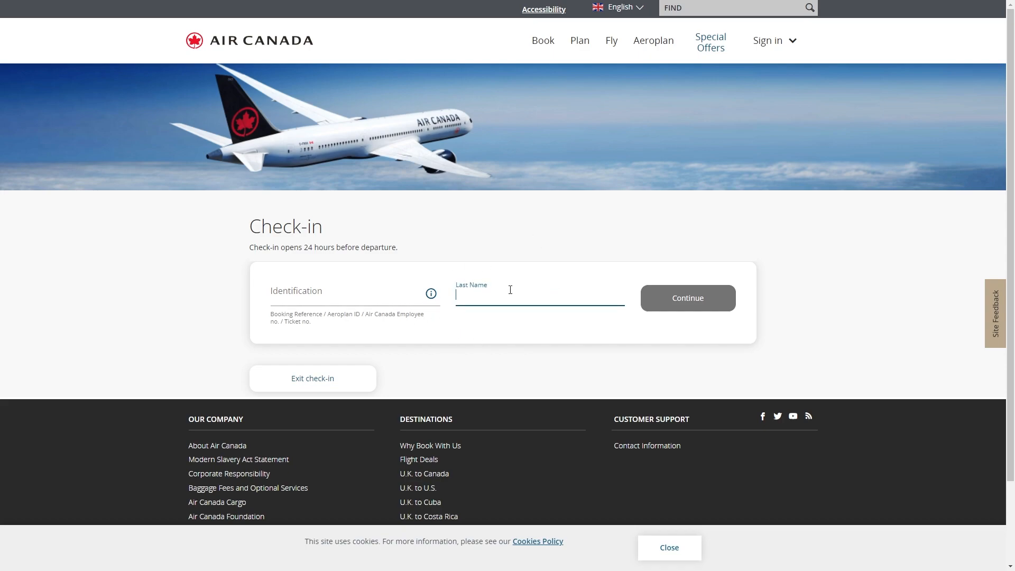
pyautogui.moveTo(703, 299)
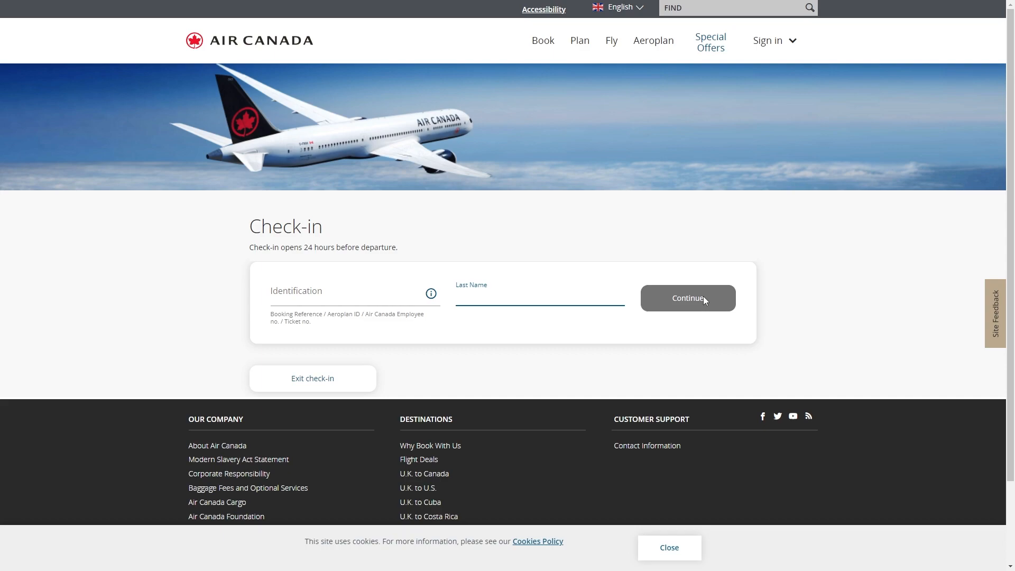
pyautogui.click(539, 295)
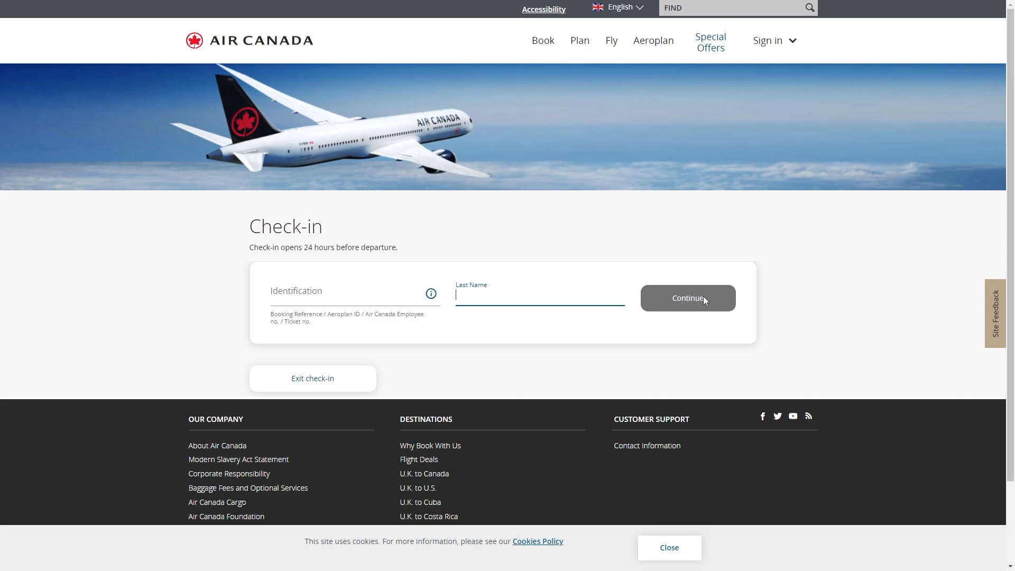